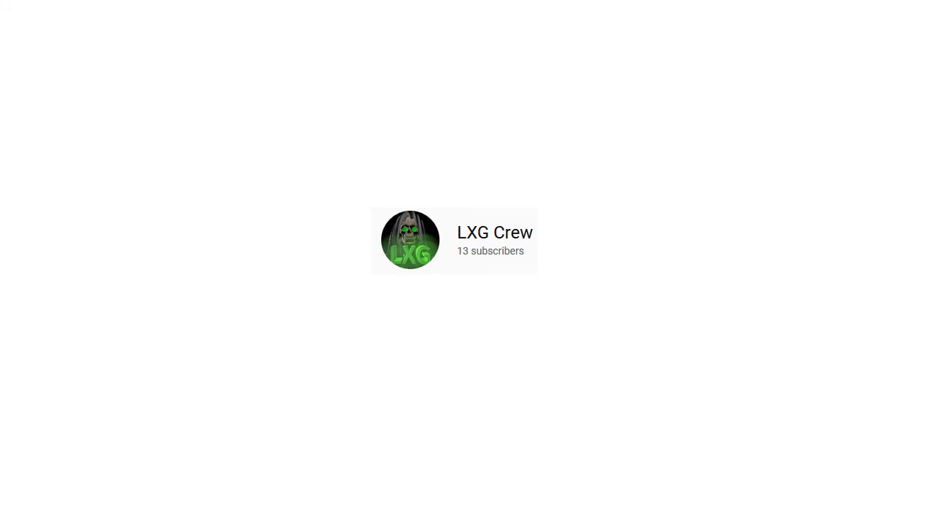
Zoom from the LXG Crew card into a full-frame close-up of its green-eyed skull logo.
left_click(411, 240)
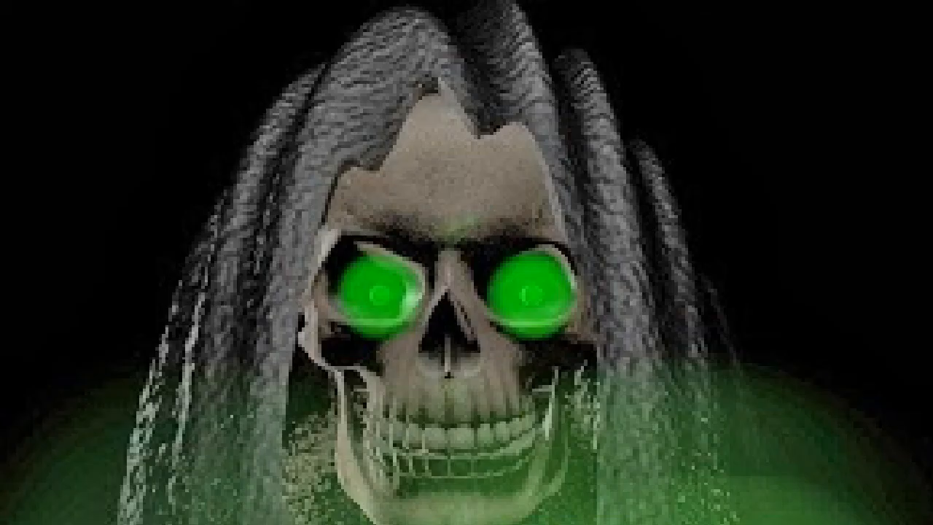